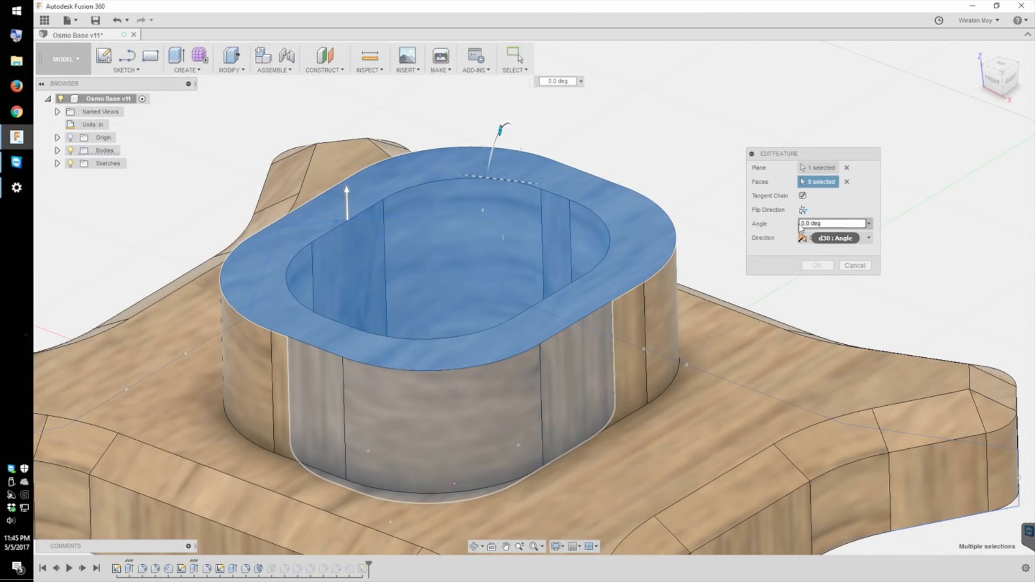
Step: Set the raised collar's draft angle to 1 degree and close the edit
{"action": "type", "text": "1"}
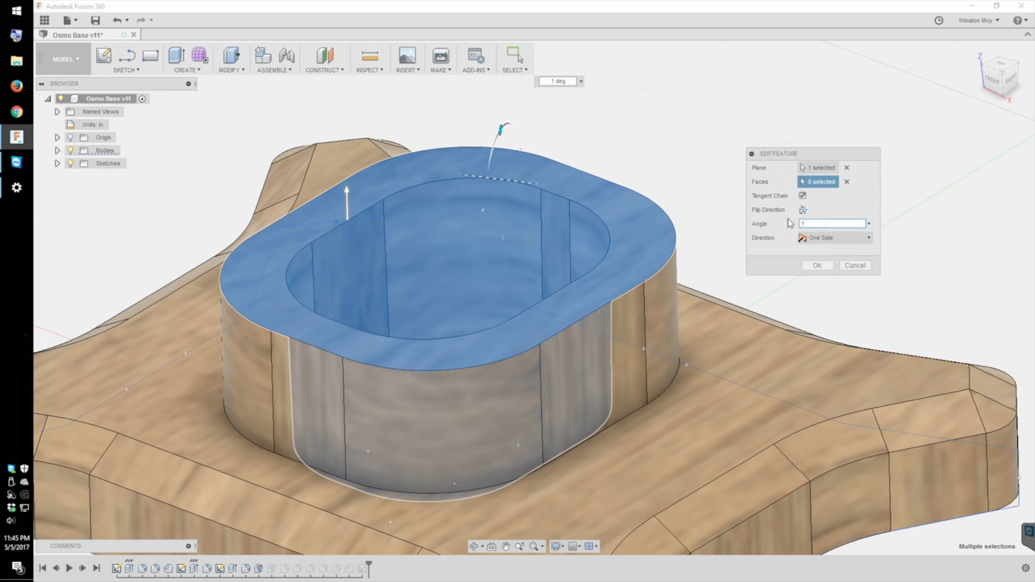
{"action": "type", "text": "3"}
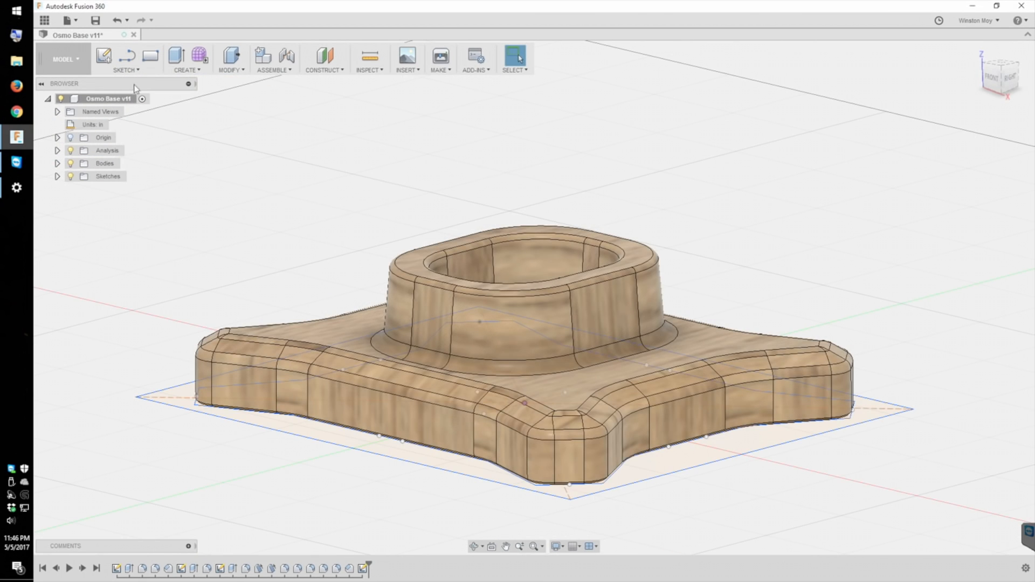
Step: Choose CAM from the workspace dropdown to reach the base's machining setups
{"action": "left_click", "coordinate": [62, 59]}
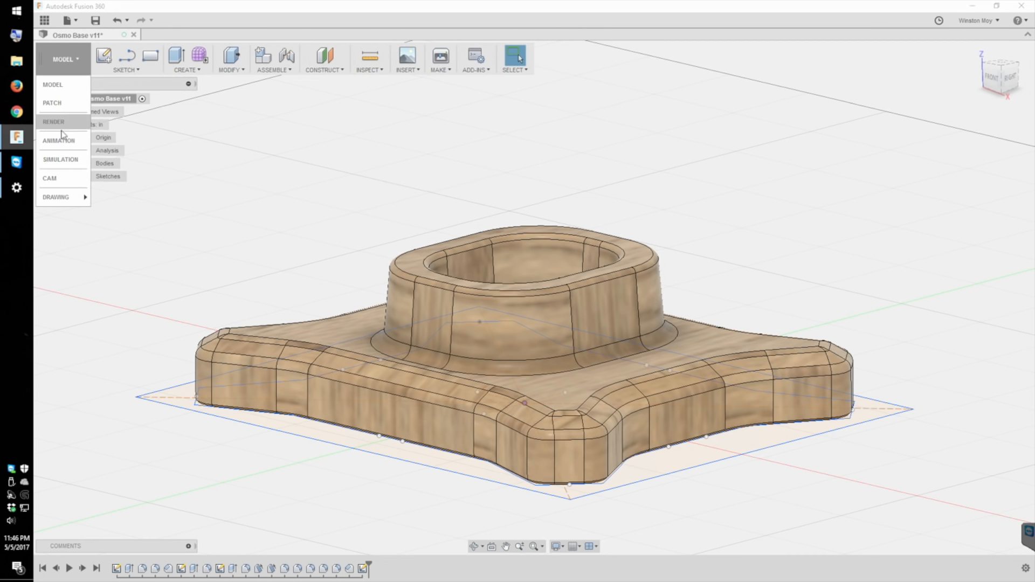
{"action": "left_click", "coordinate": [49, 177]}
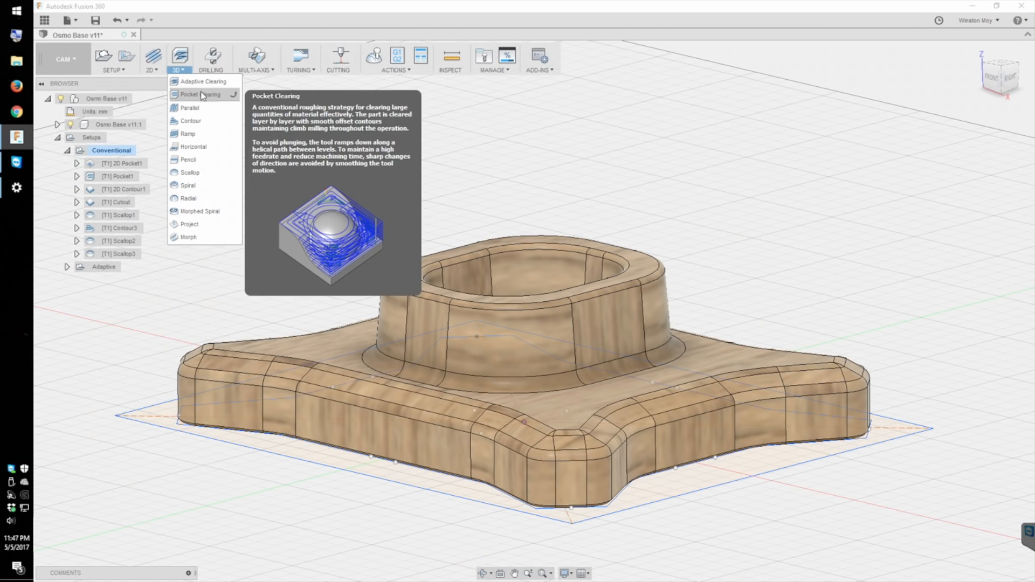
{"action": "mouse_move", "coordinate": [190, 107]}
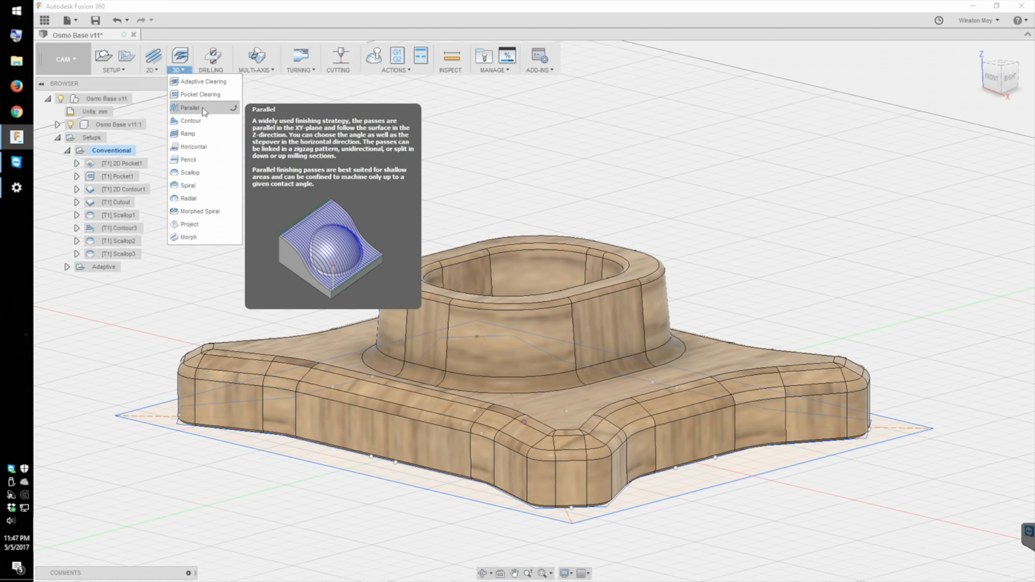
{"action": "mouse_move", "coordinate": [201, 121]}
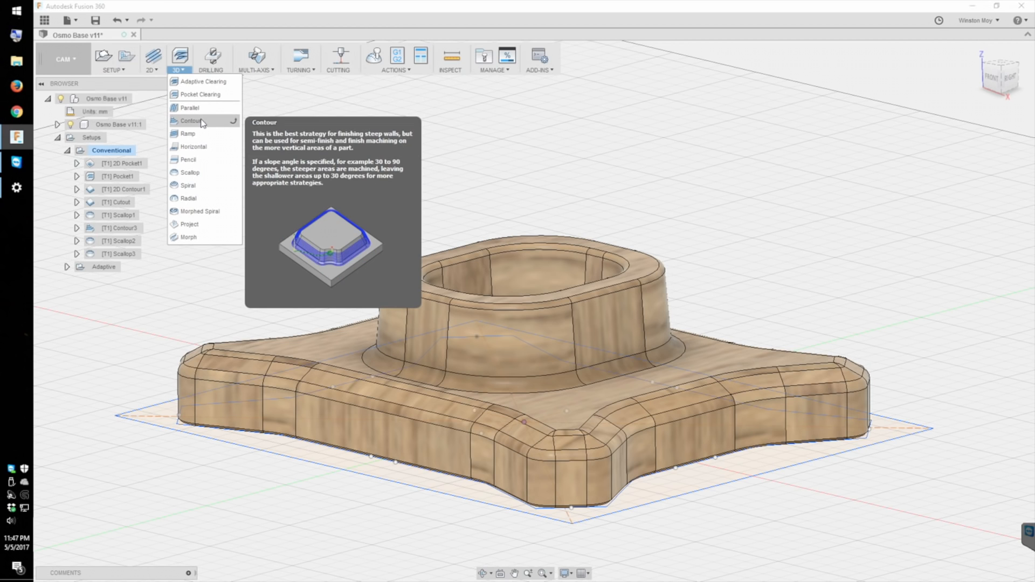
{"action": "mouse_move", "coordinate": [188, 133]}
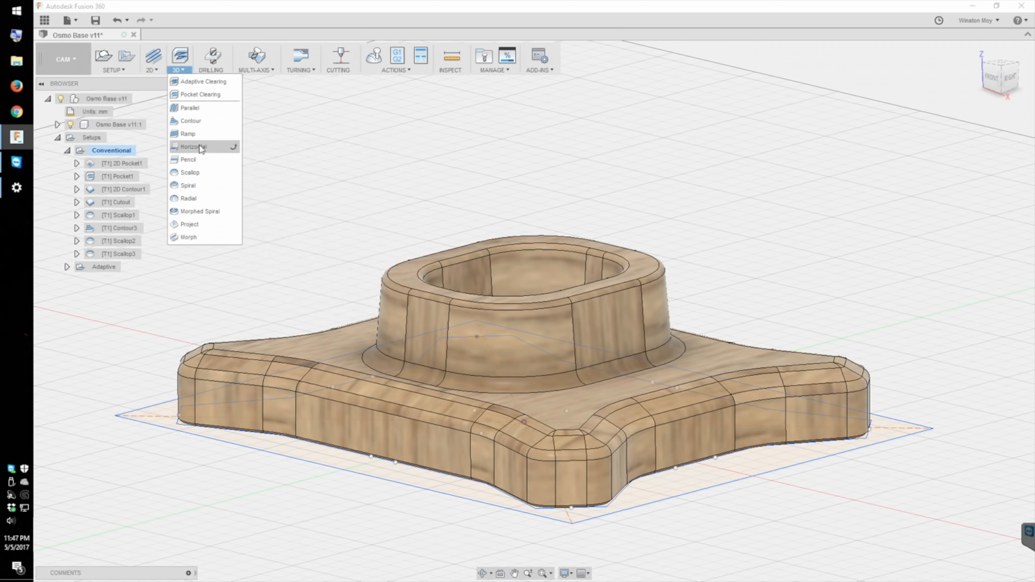
{"action": "mouse_move", "coordinate": [188, 159]}
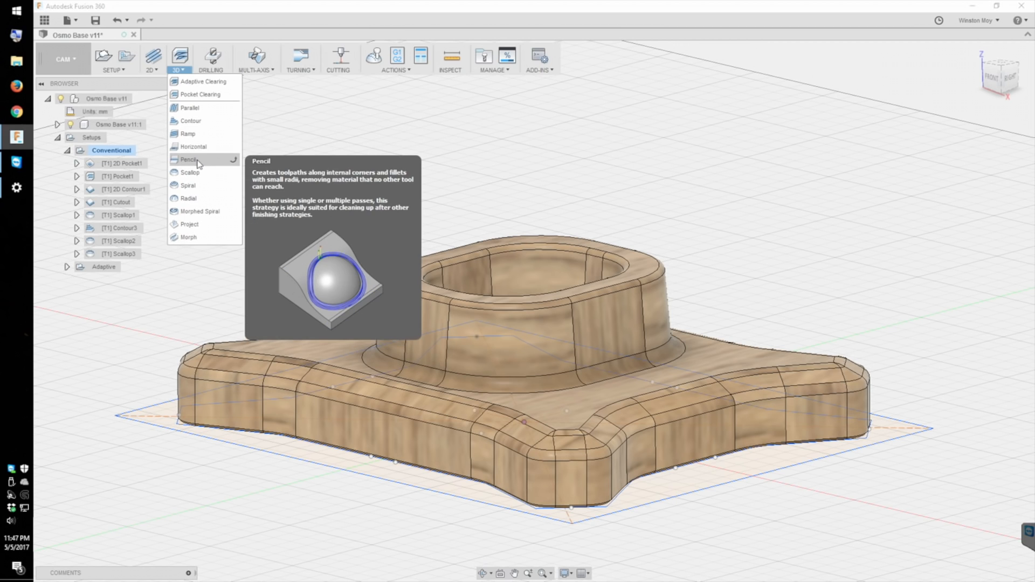
{"action": "mouse_move", "coordinate": [190, 172]}
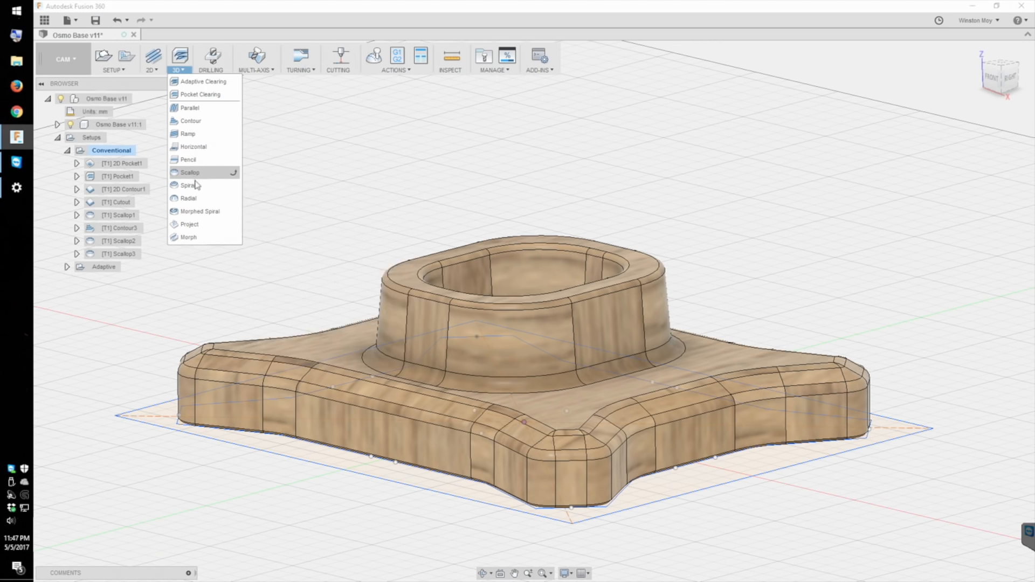
{"action": "mouse_move", "coordinate": [189, 185]}
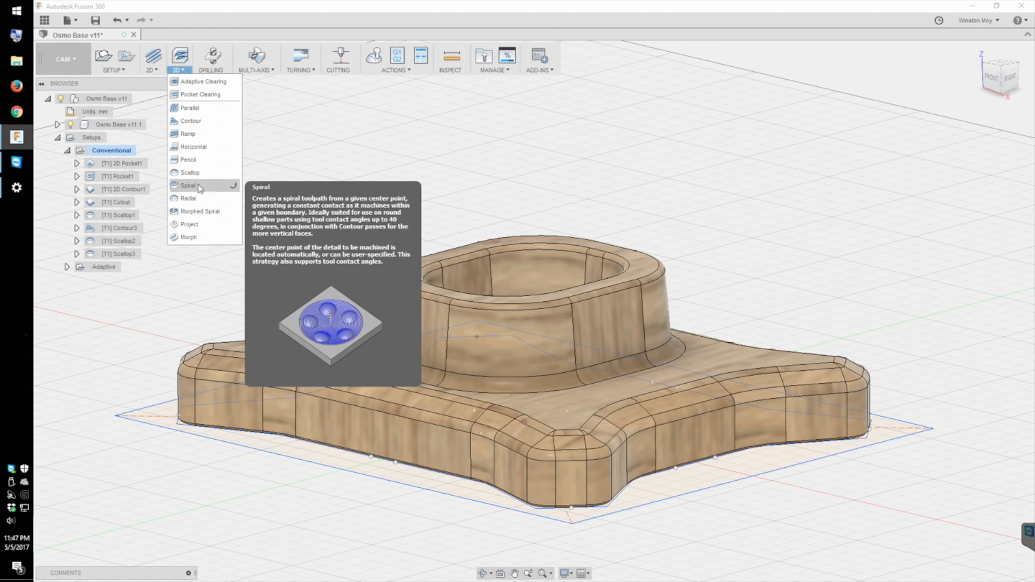
{"action": "mouse_move", "coordinate": [189, 198]}
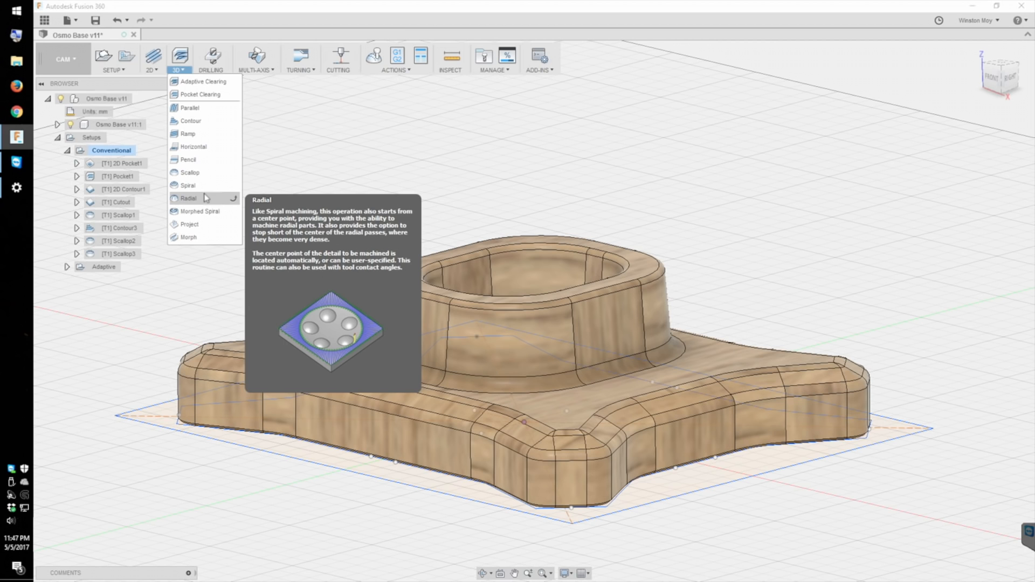
{"action": "mouse_move", "coordinate": [200, 211]}
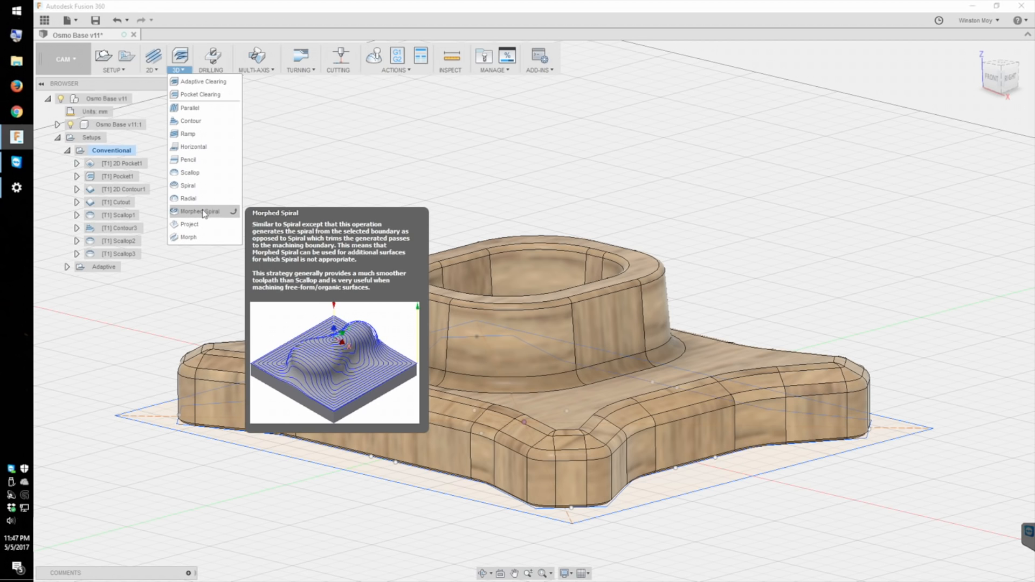
{"action": "mouse_move", "coordinate": [189, 224]}
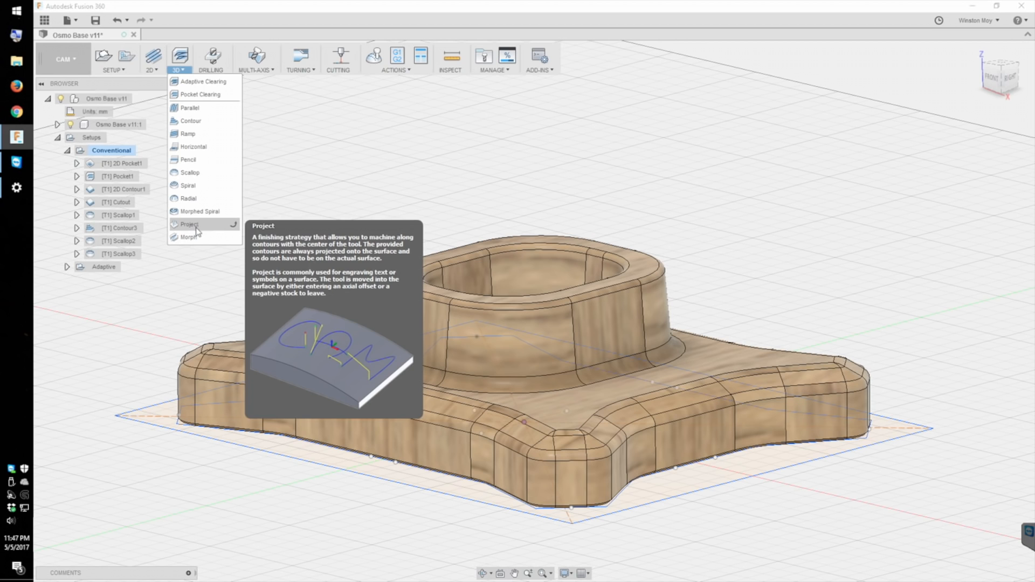
{"action": "mouse_move", "coordinate": [190, 237]}
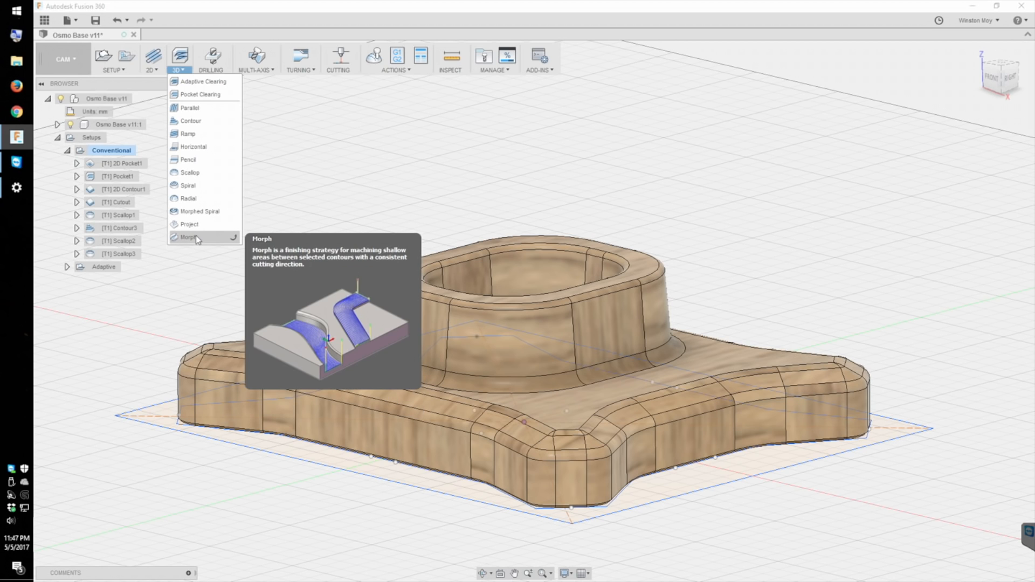
{"action": "left_click", "coordinate": [316, 221]}
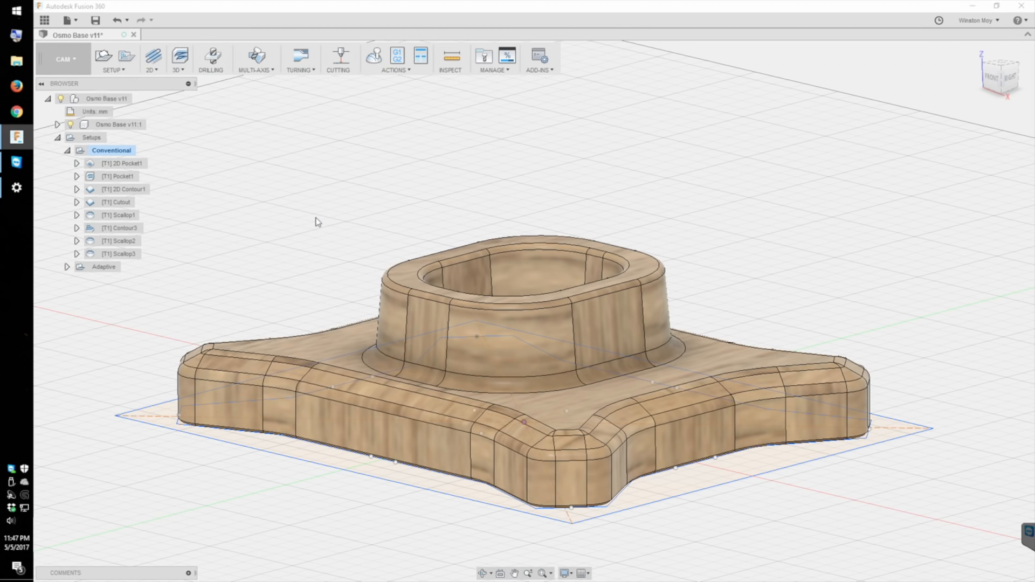
Step: Review the Conventional setup's settings in the Setup dialog, then close it
{"action": "right_click", "coordinate": [111, 150]}
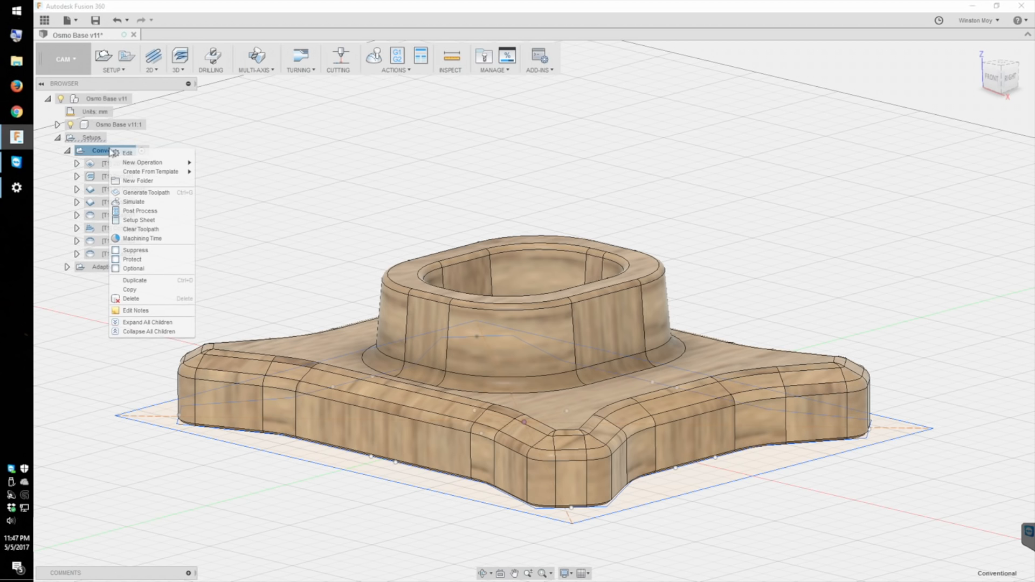
{"action": "left_click", "coordinate": [127, 152]}
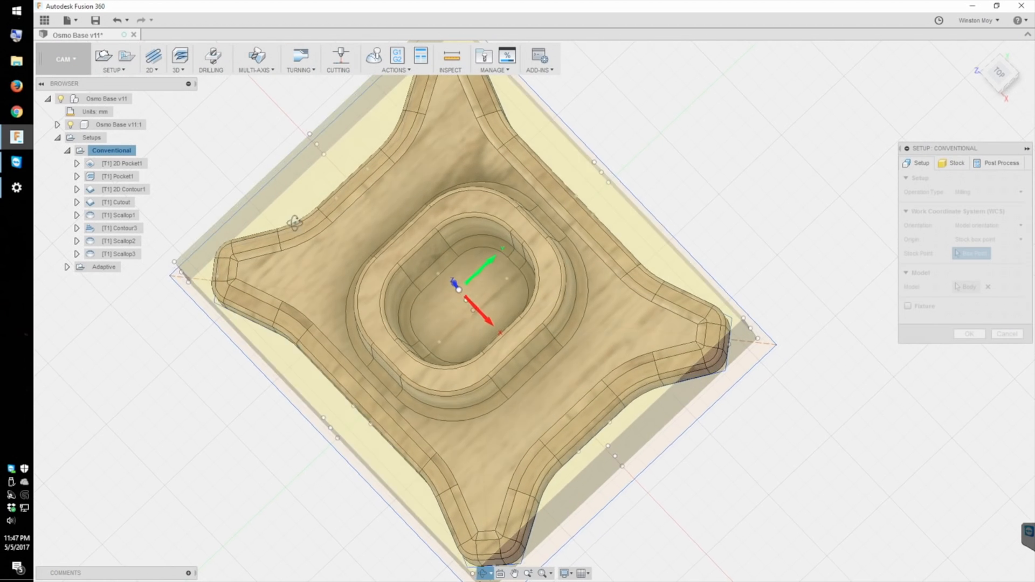
{"action": "left_click", "coordinate": [119, 177]}
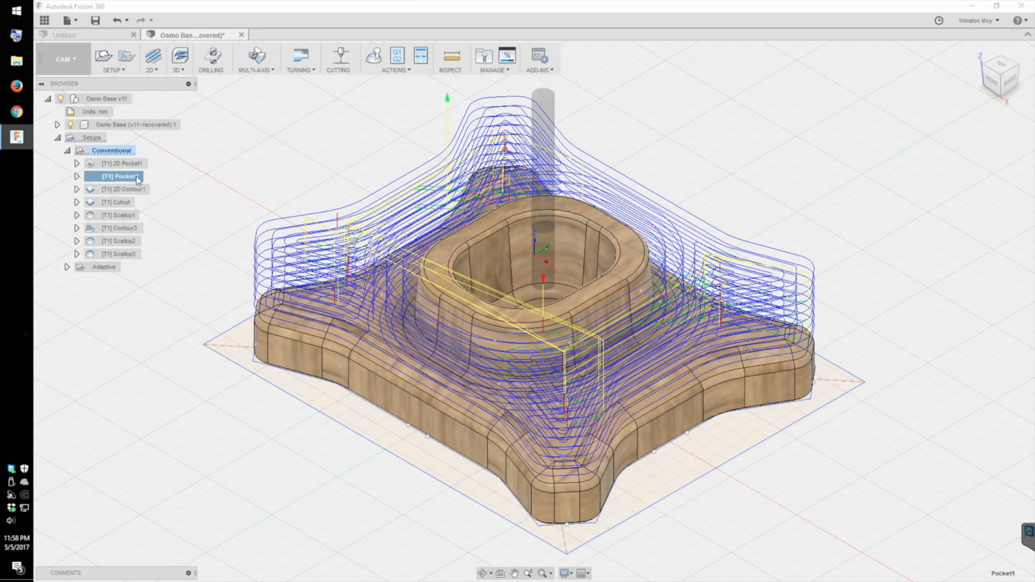
Step: Preview 2D Pocket1's inner-ring path, then 2D Contour1's passes around the outer wall
{"action": "double_click", "coordinate": [121, 176]}
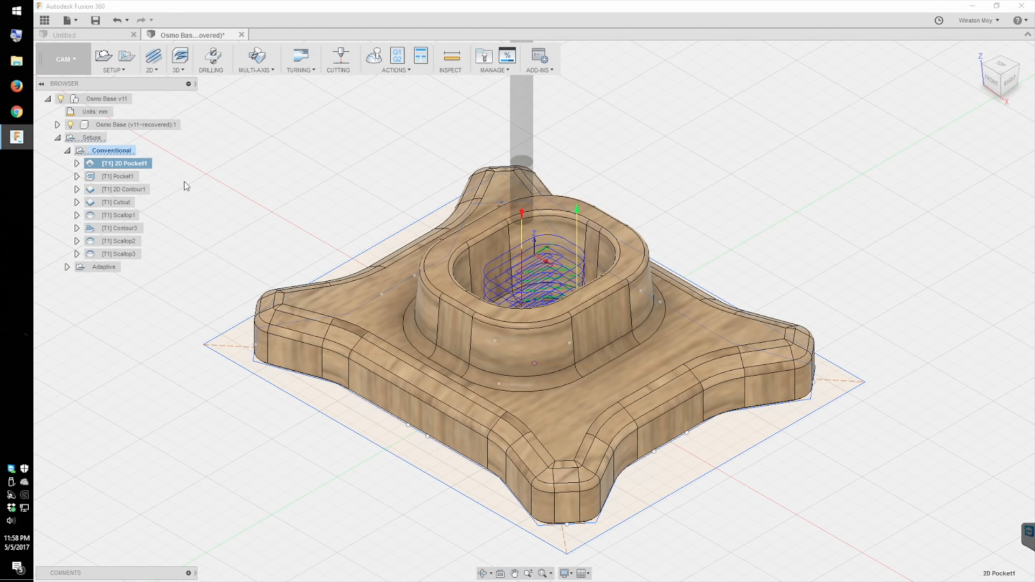
{"action": "mouse_move", "coordinate": [123, 189]}
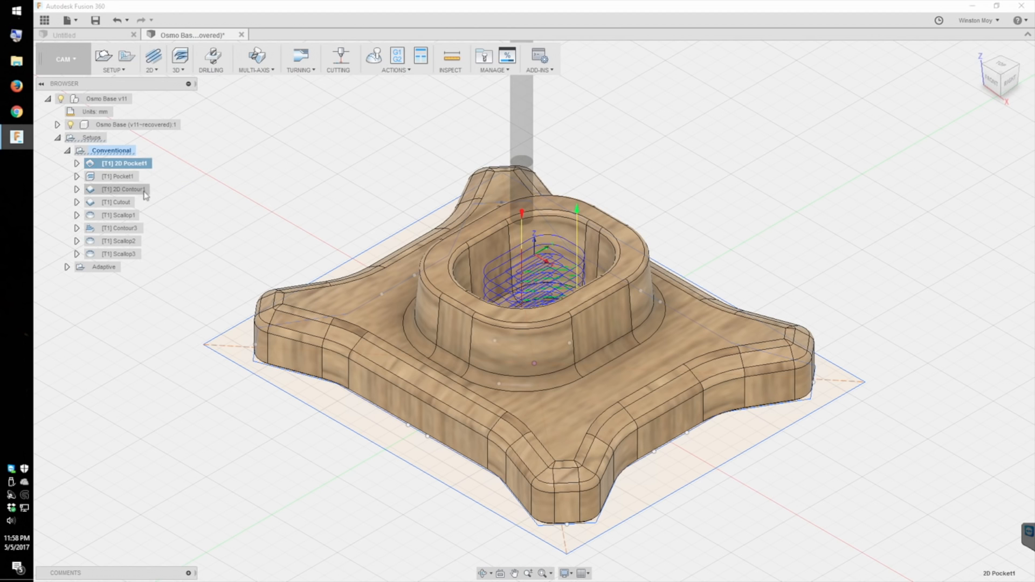
{"action": "left_click", "coordinate": [122, 188]}
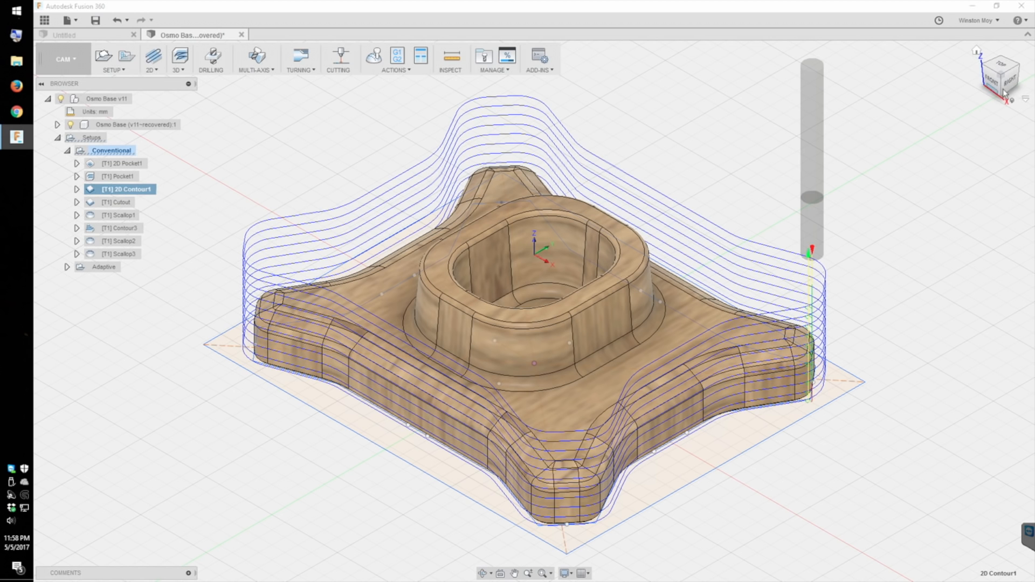
Step: Inspect the contour lead-ins from the FRONT view, then display Scallop1's finishing passes
{"action": "left_click", "coordinate": [998, 82]}
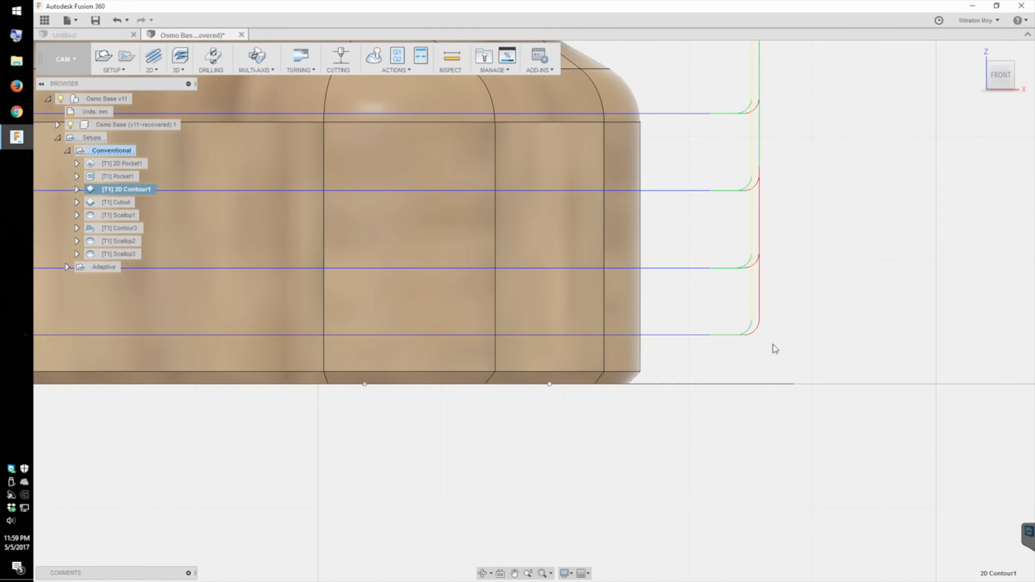
{"action": "mouse_move", "coordinate": [890, 382]}
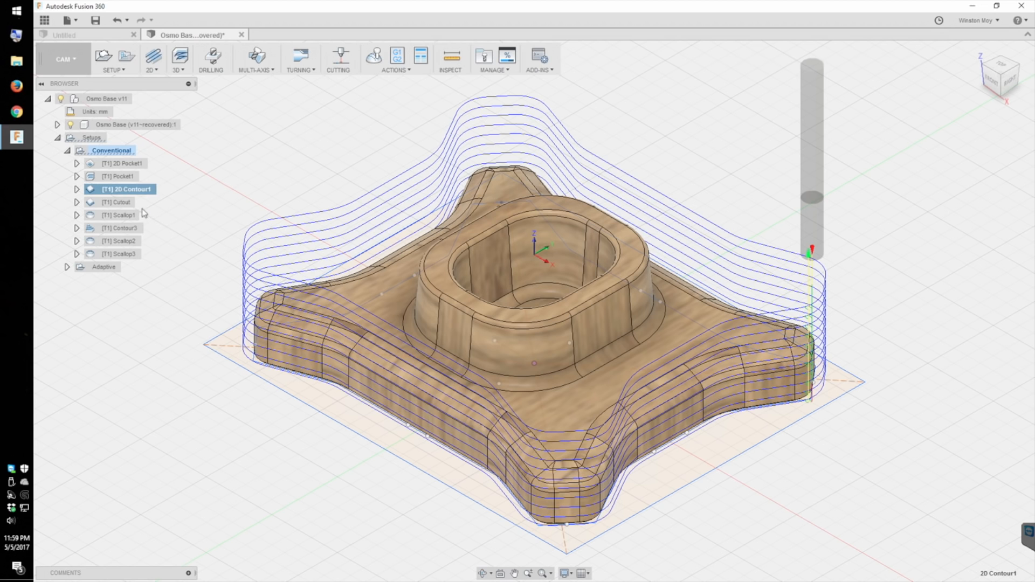
{"action": "left_click", "coordinate": [121, 215]}
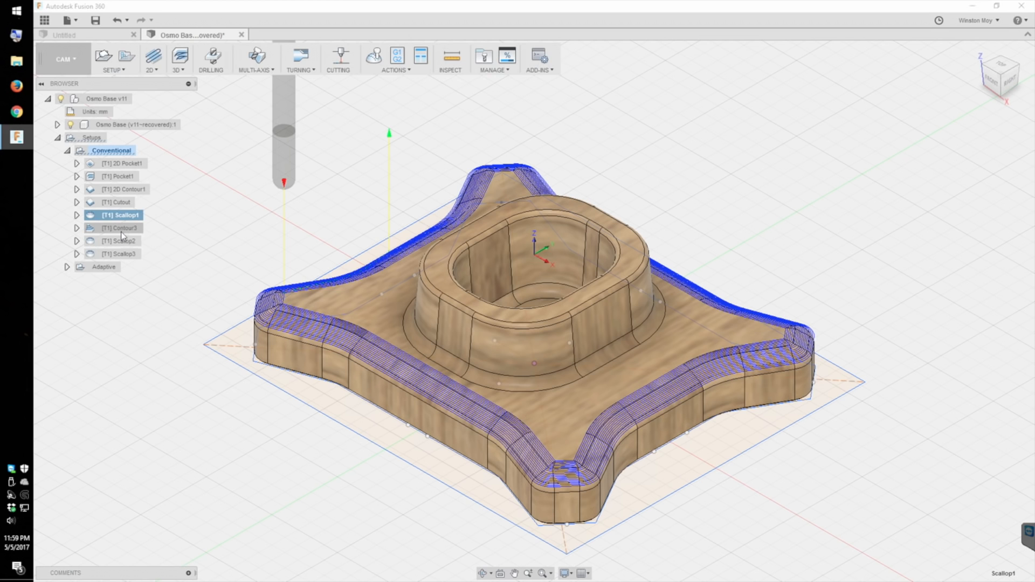
Step: Preview the Contour3, Scallop2 and Scallop3 toolpaths in turn, ending on Scallop3
{"action": "left_click", "coordinate": [121, 227]}
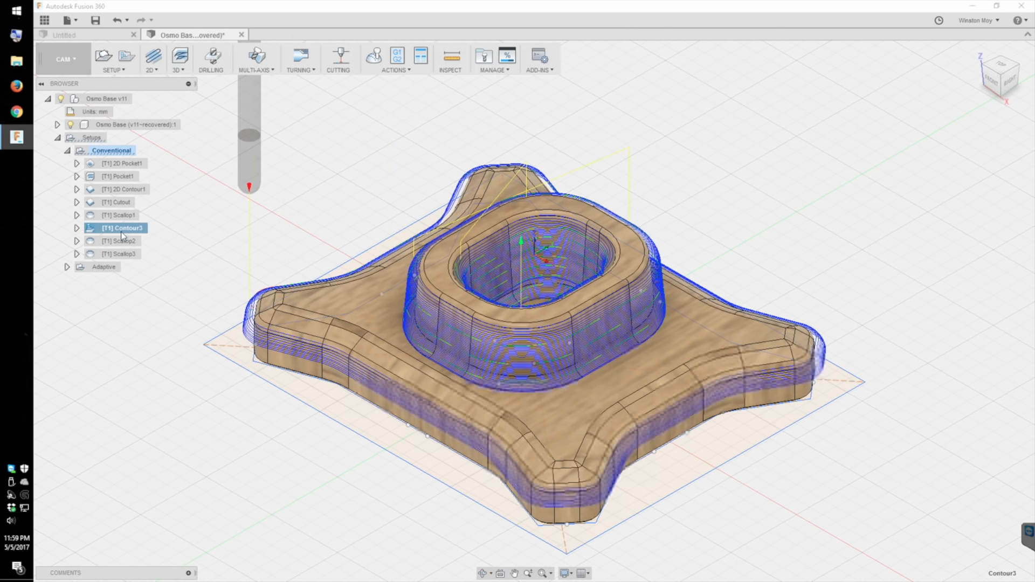
{"action": "left_click", "coordinate": [118, 240]}
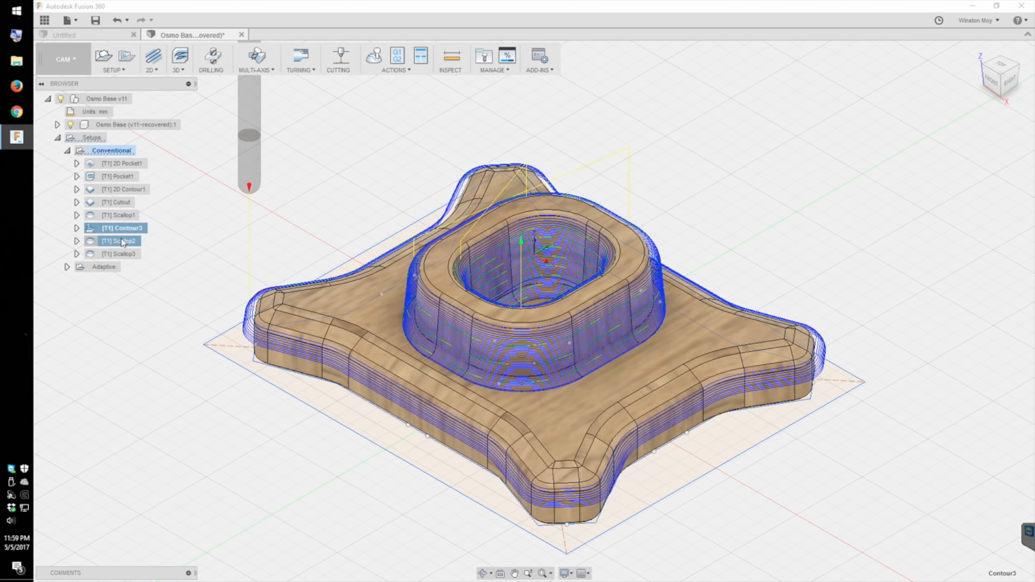
{"action": "left_click", "coordinate": [119, 241]}
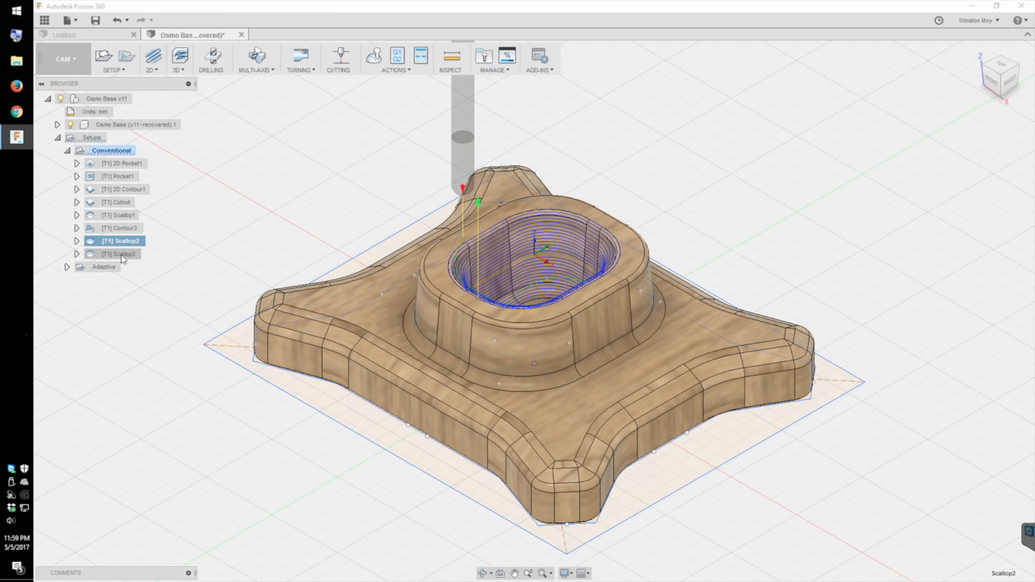
{"action": "left_click", "coordinate": [121, 254]}
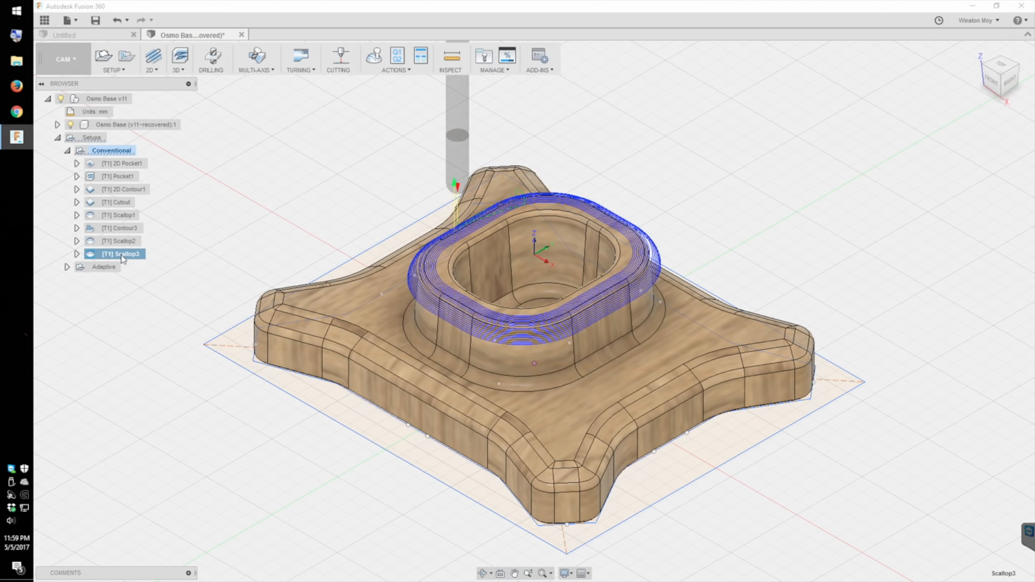
{"action": "mouse_move", "coordinate": [186, 262]}
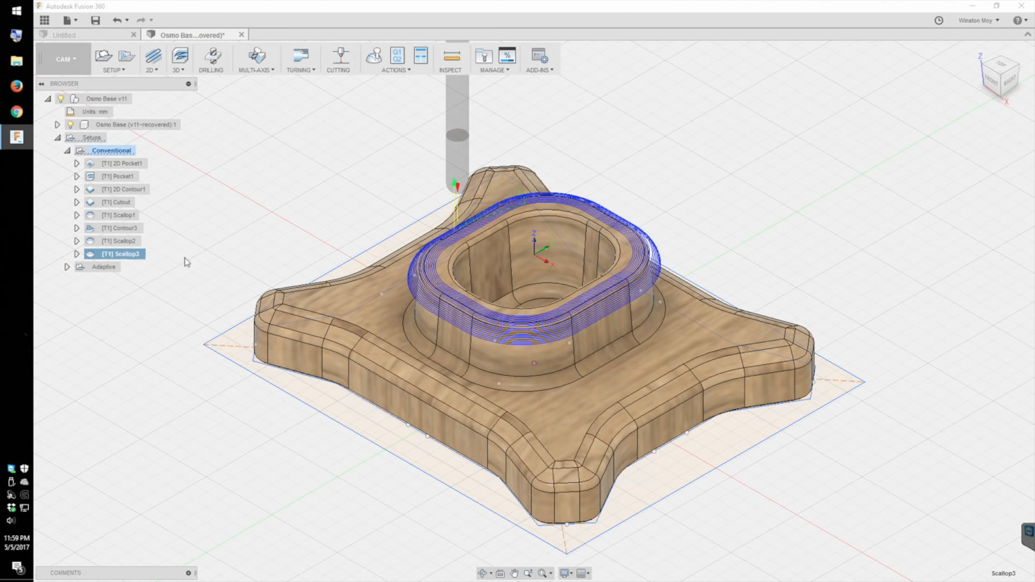